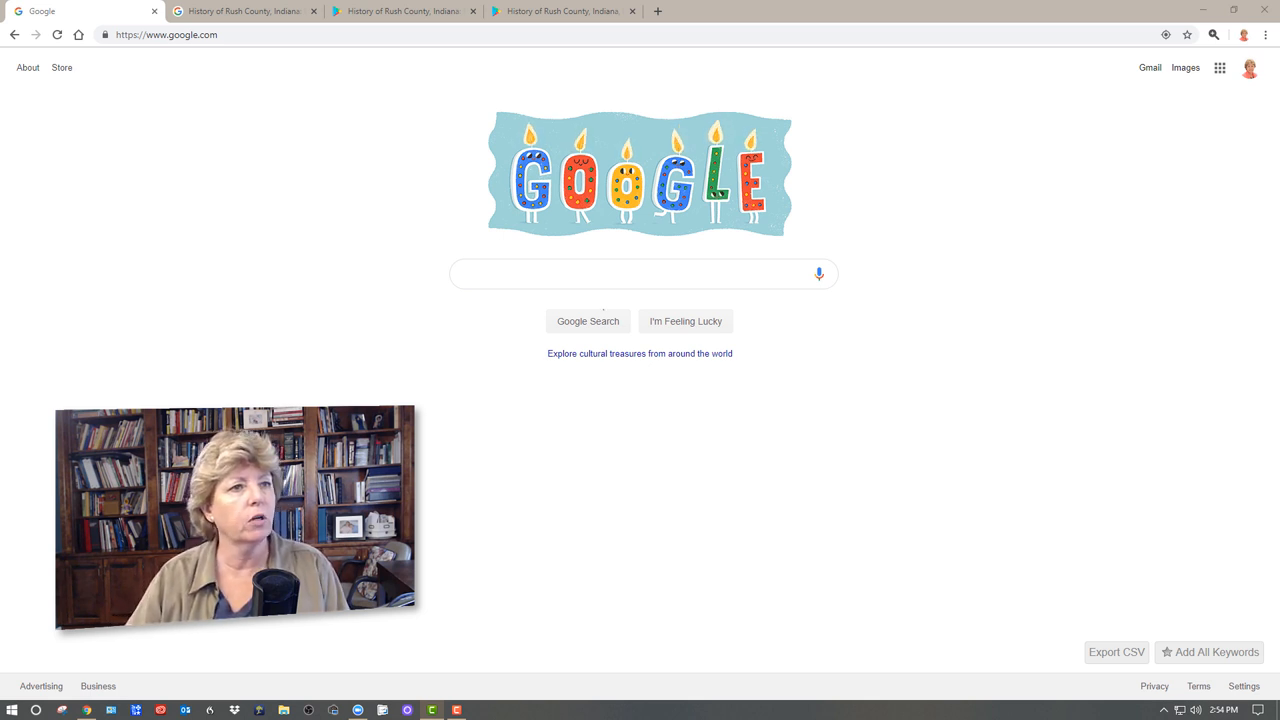
left_click(640, 272)
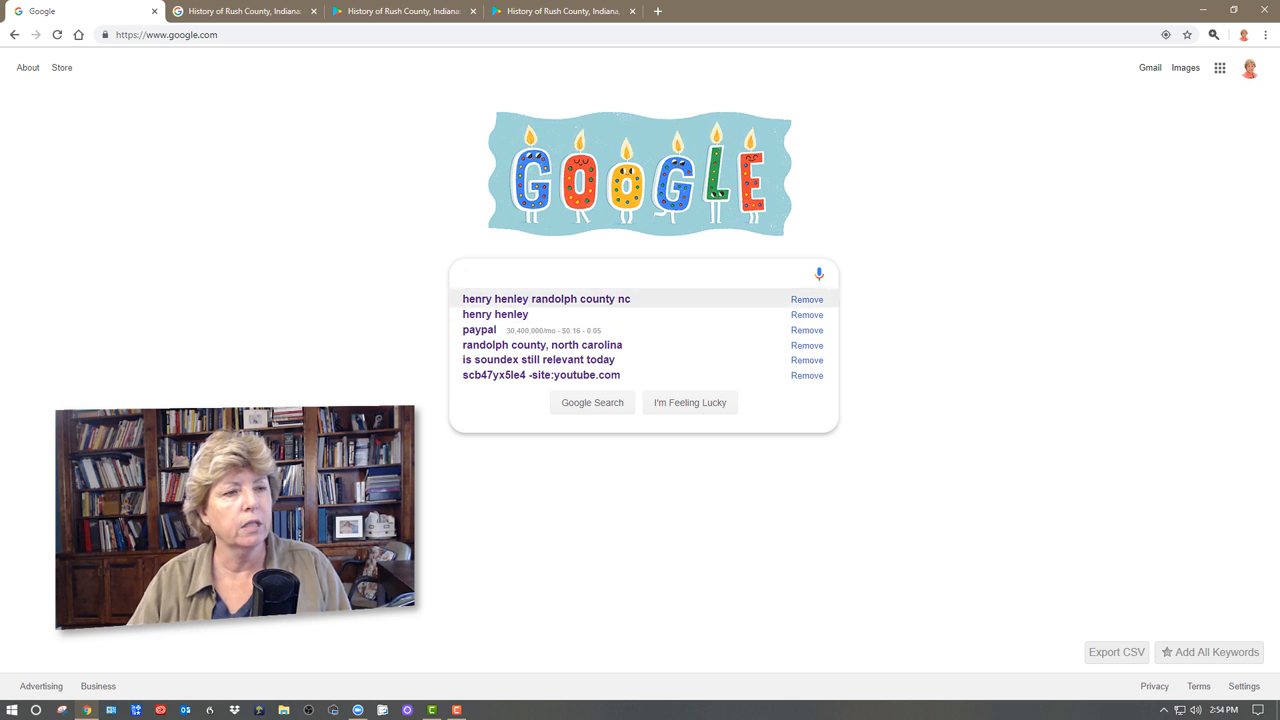
left_click(546, 298)
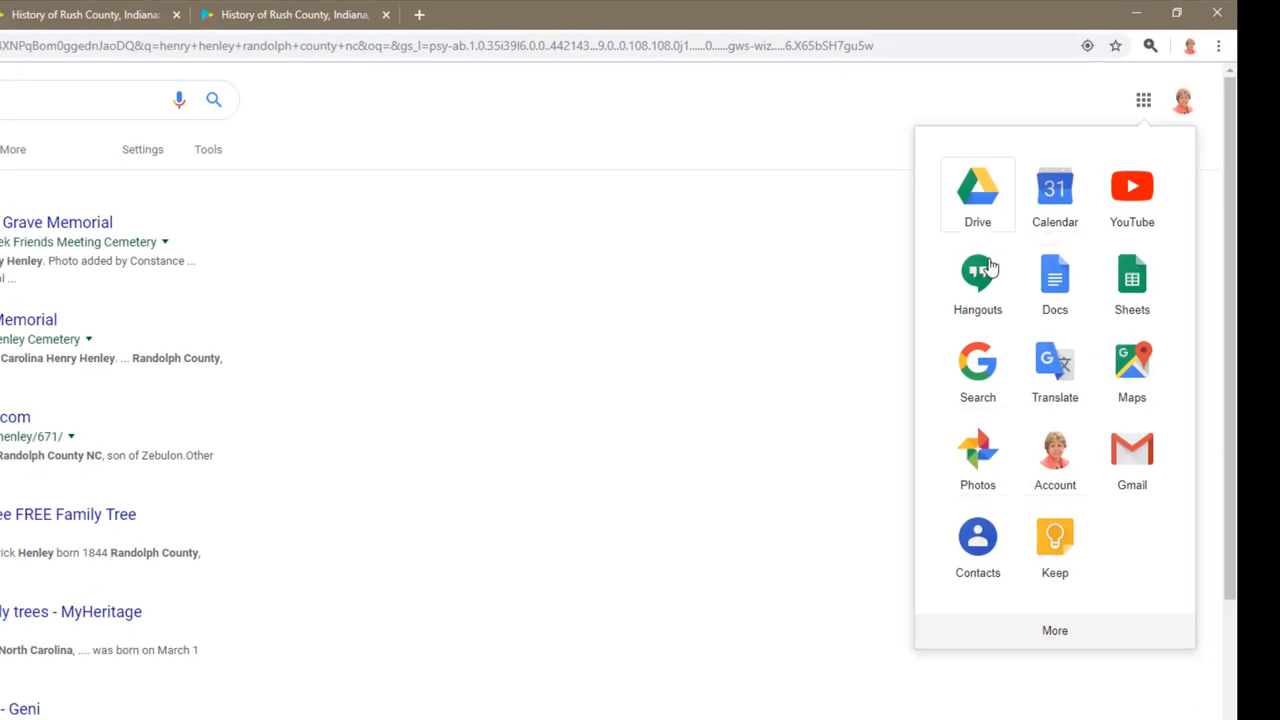
mouse_move(960, 520)
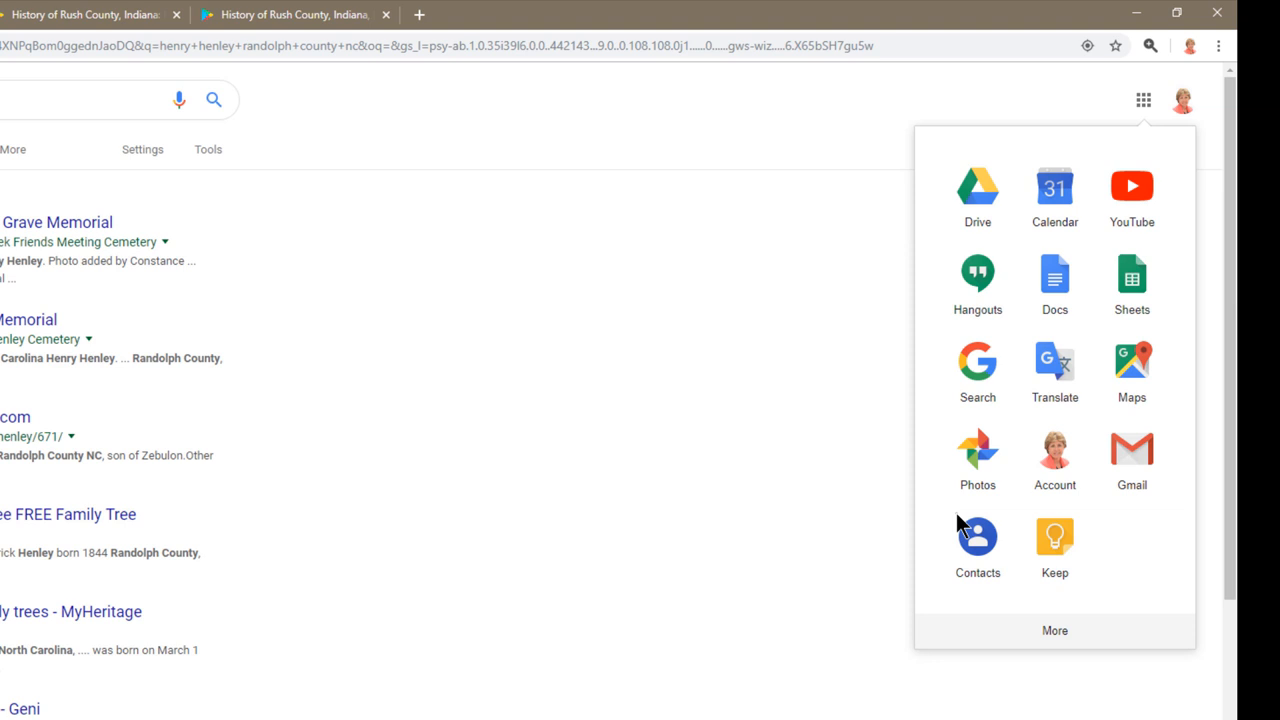
- Switch to Google Books from the Google apps grid
left_click(1056, 630)
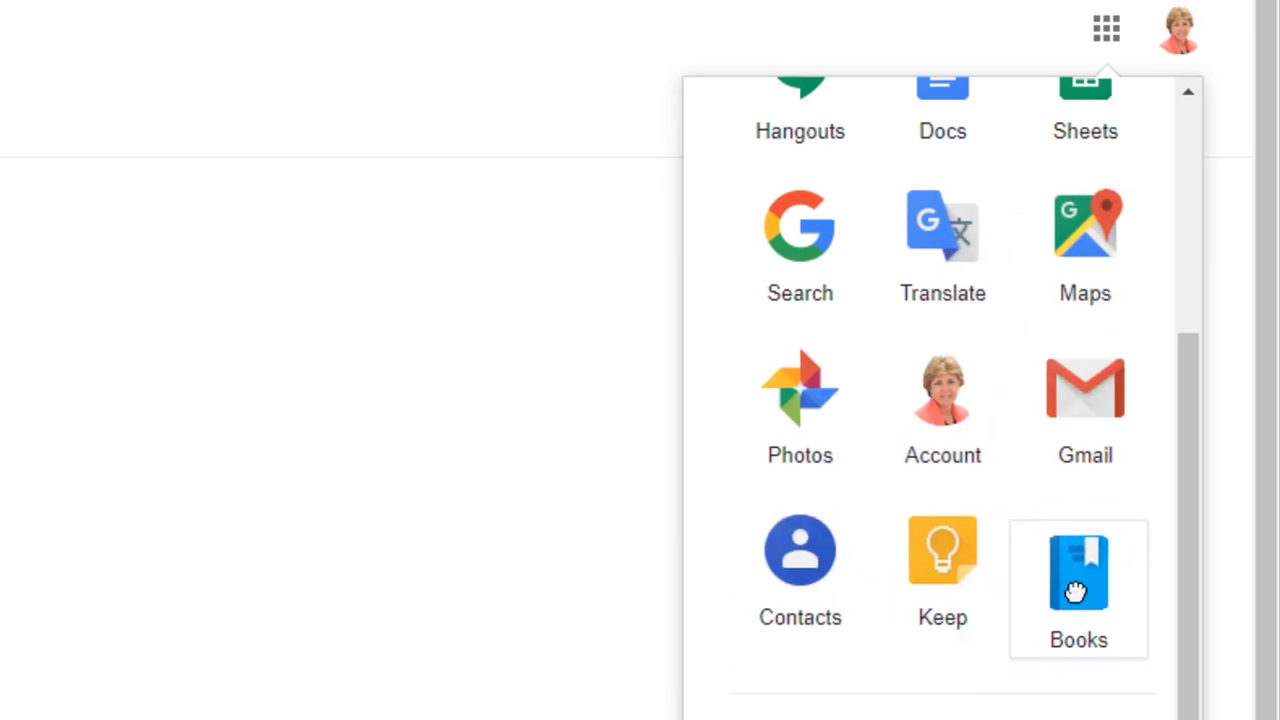
scroll("down", 3)
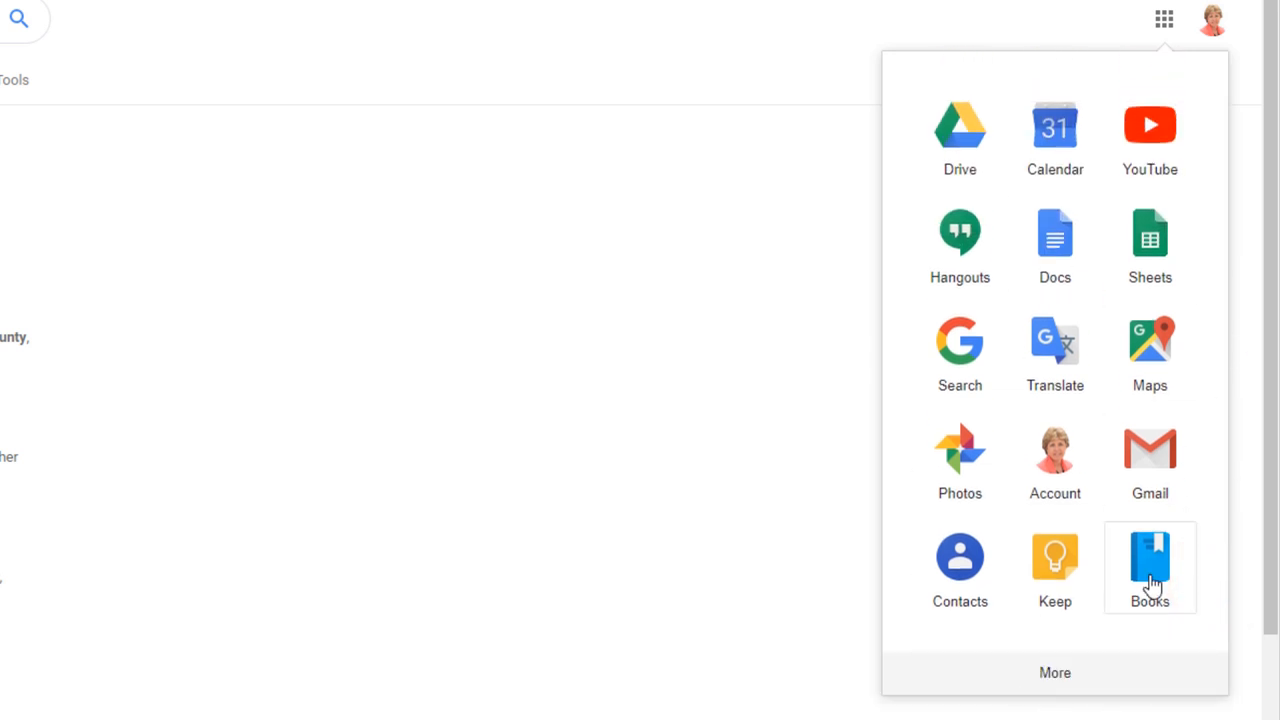
left_click(1148, 560)
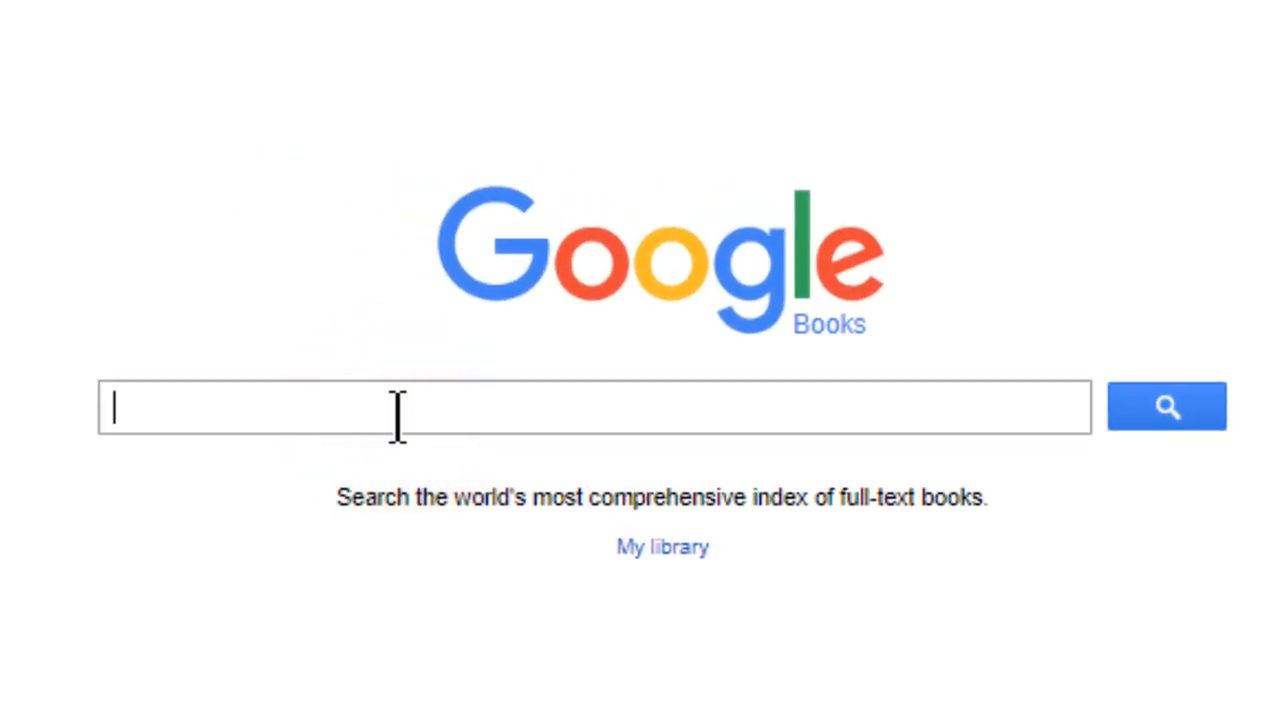
- Search Google Books for 'Henry Henley Randolph County NC', correcting the Randolph typo
type("Henry")
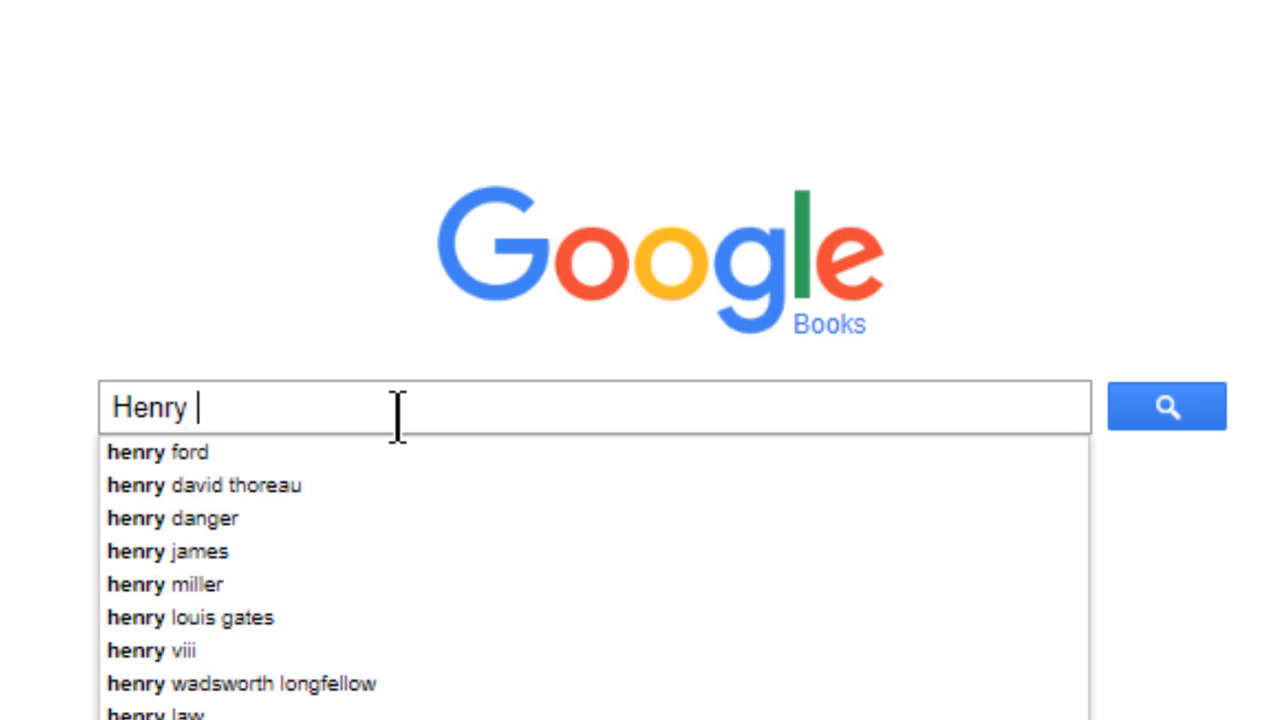
type("Henley")
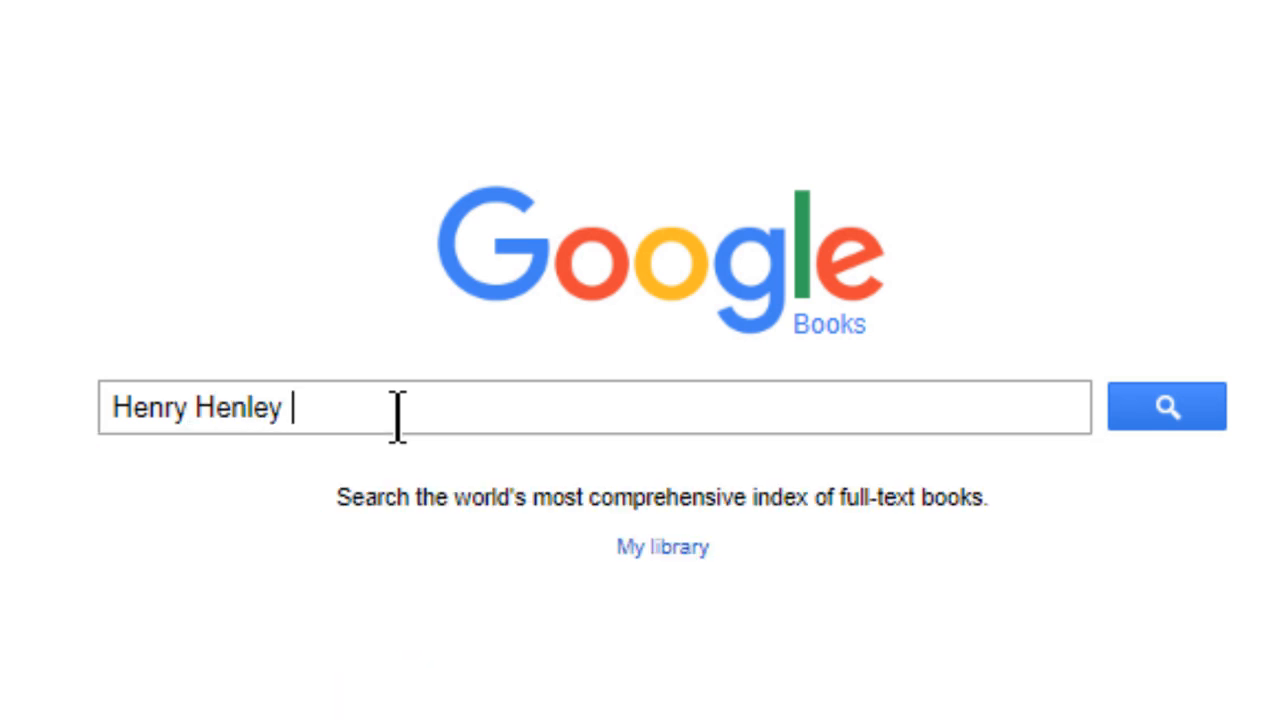
type("Rand")
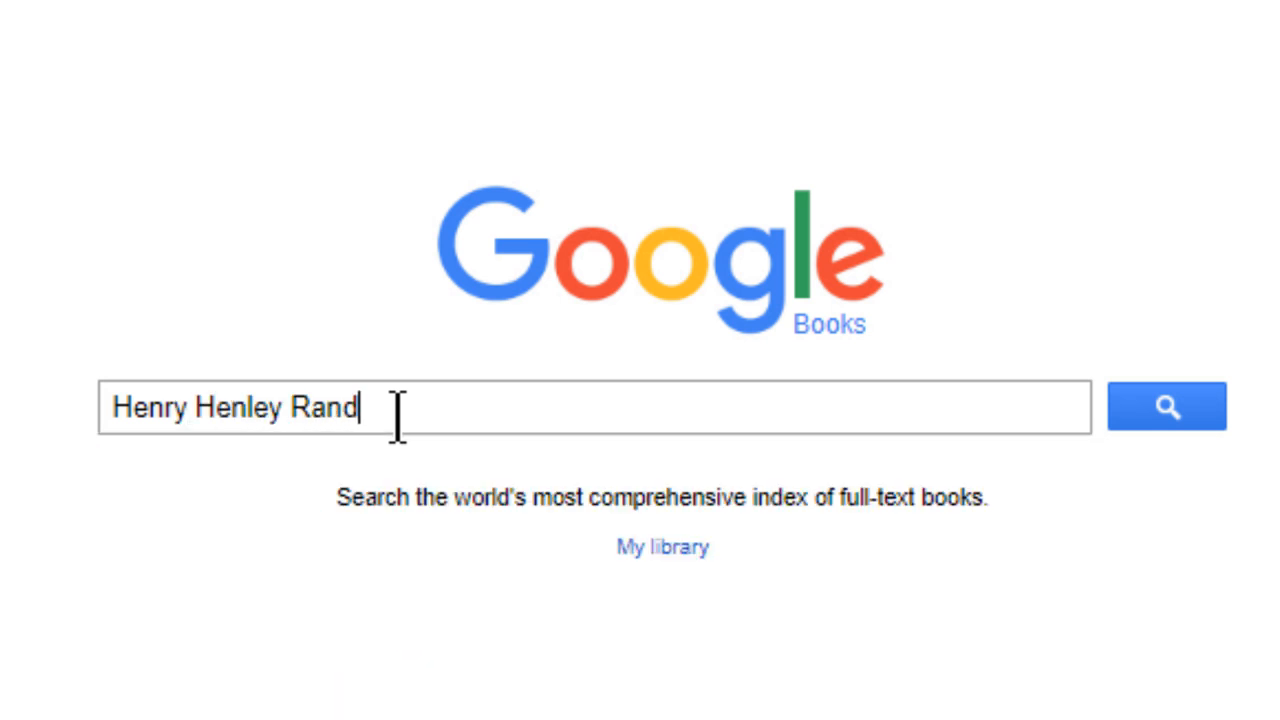
type("olphy")
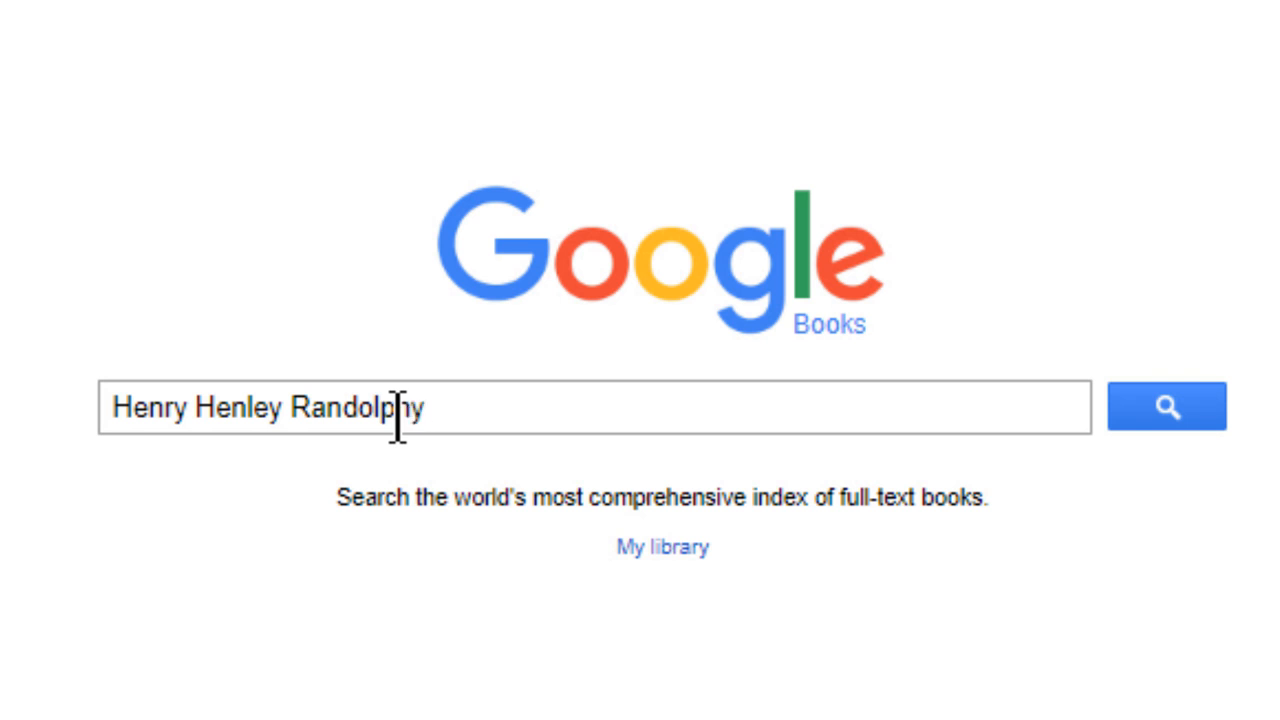
key("Backspace")
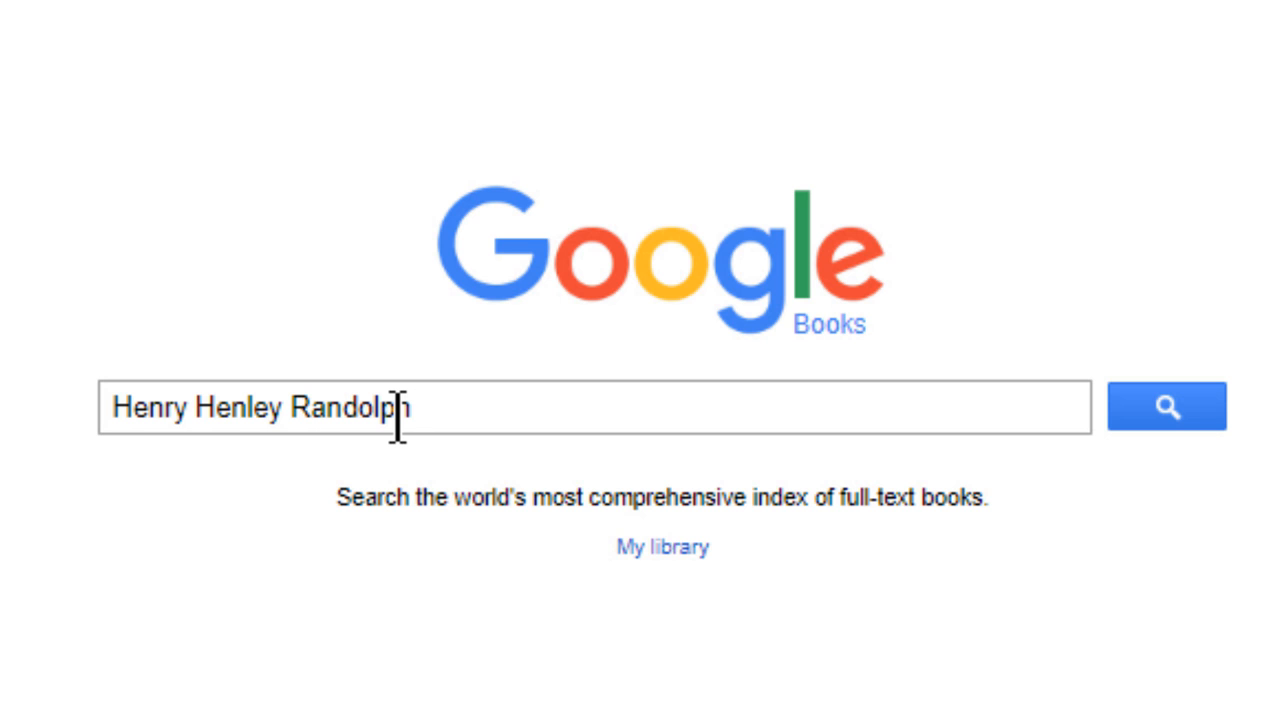
type("County NC")
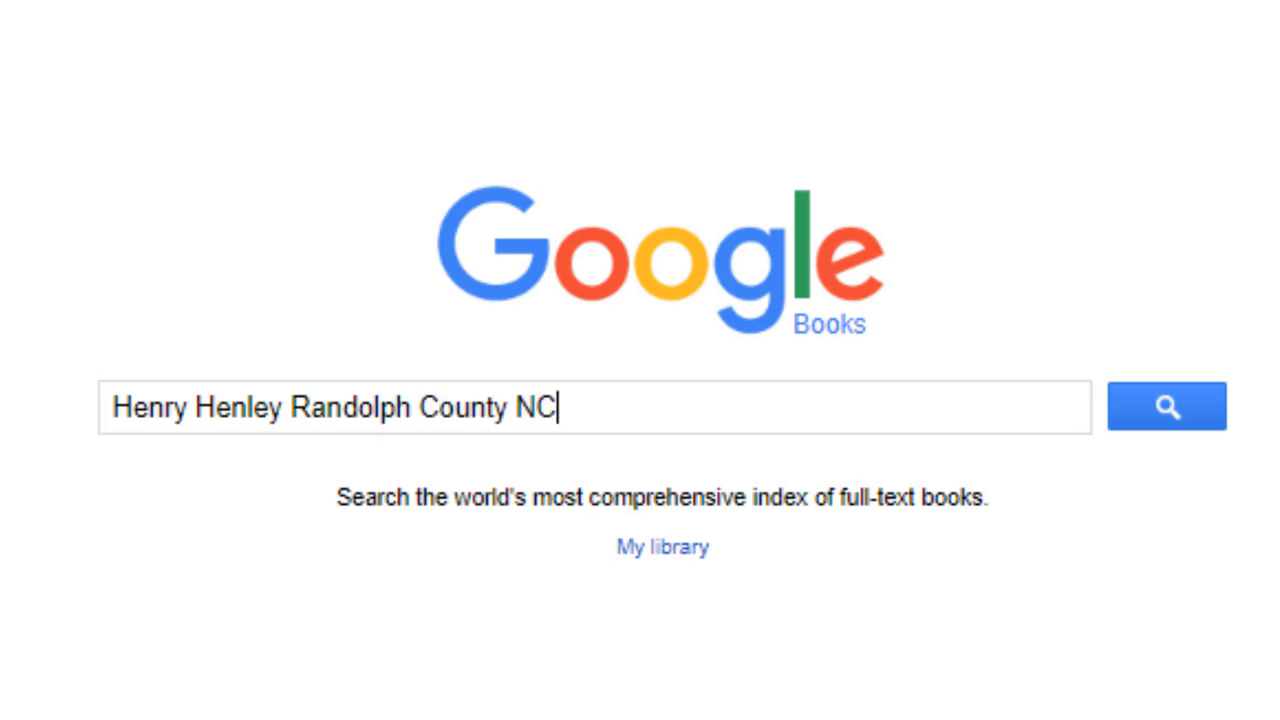
left_click(1166, 408)
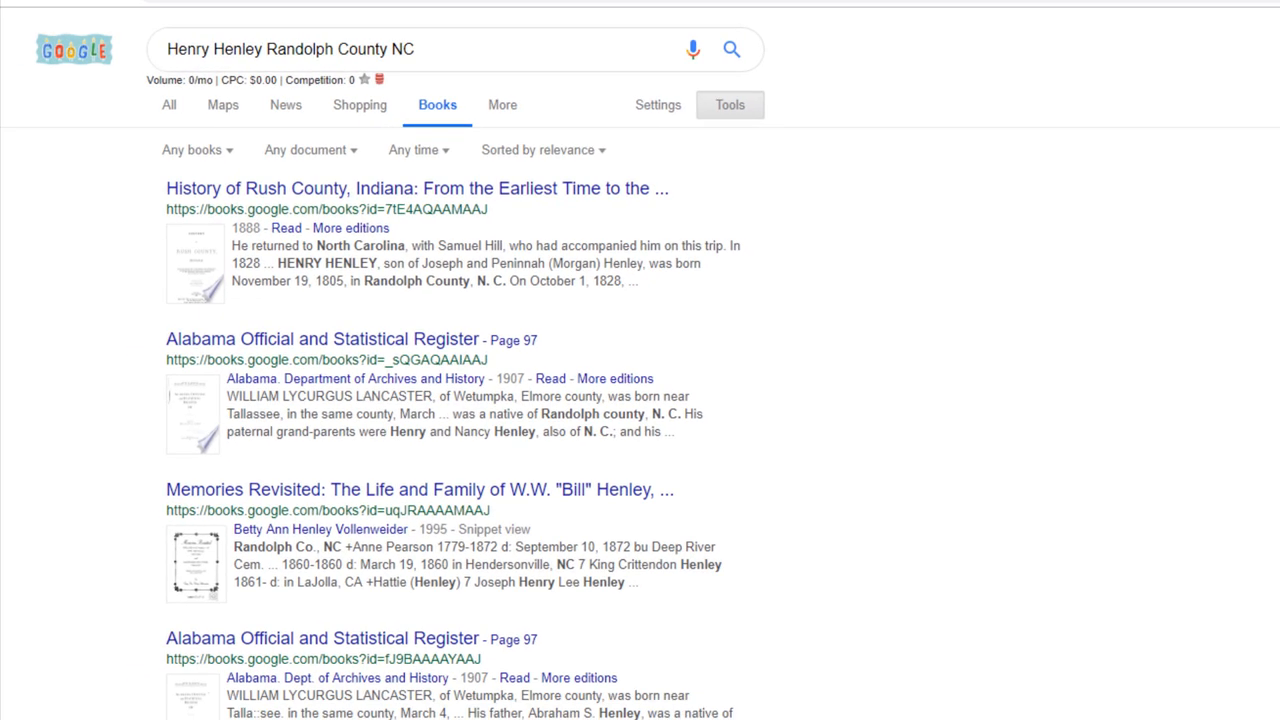
mouse_move(878, 520)
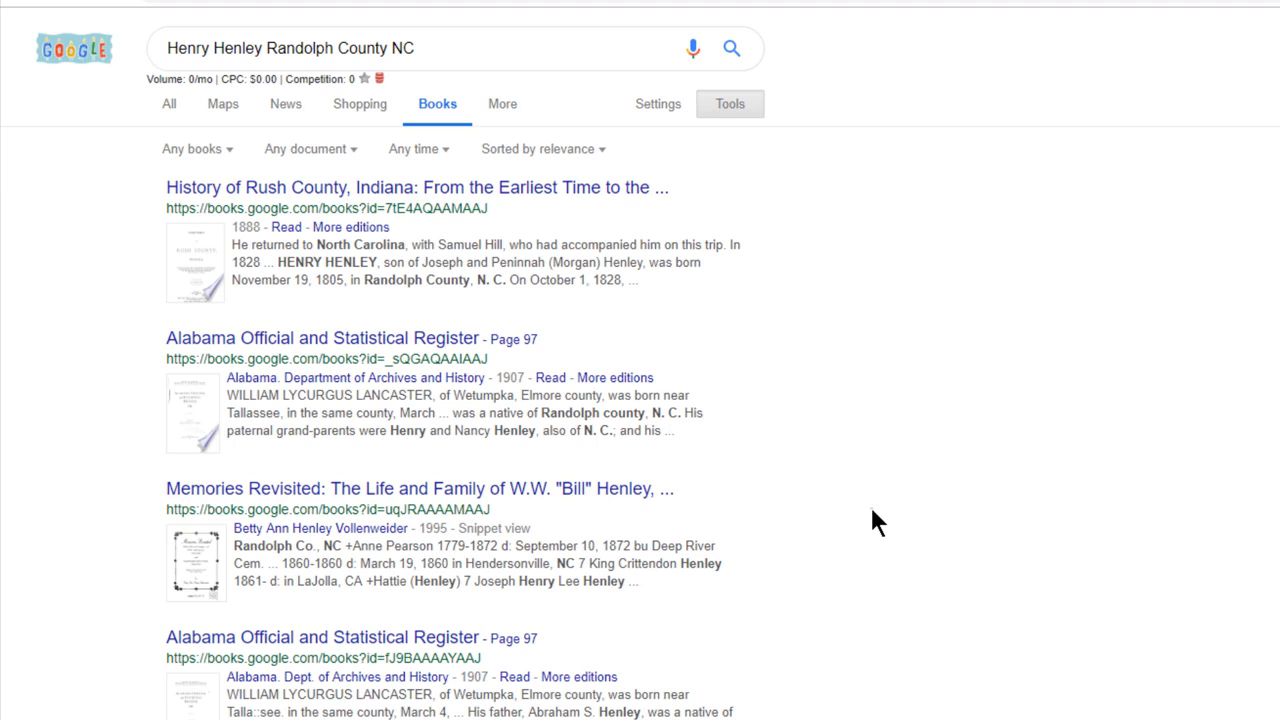
mouse_move(262, 206)
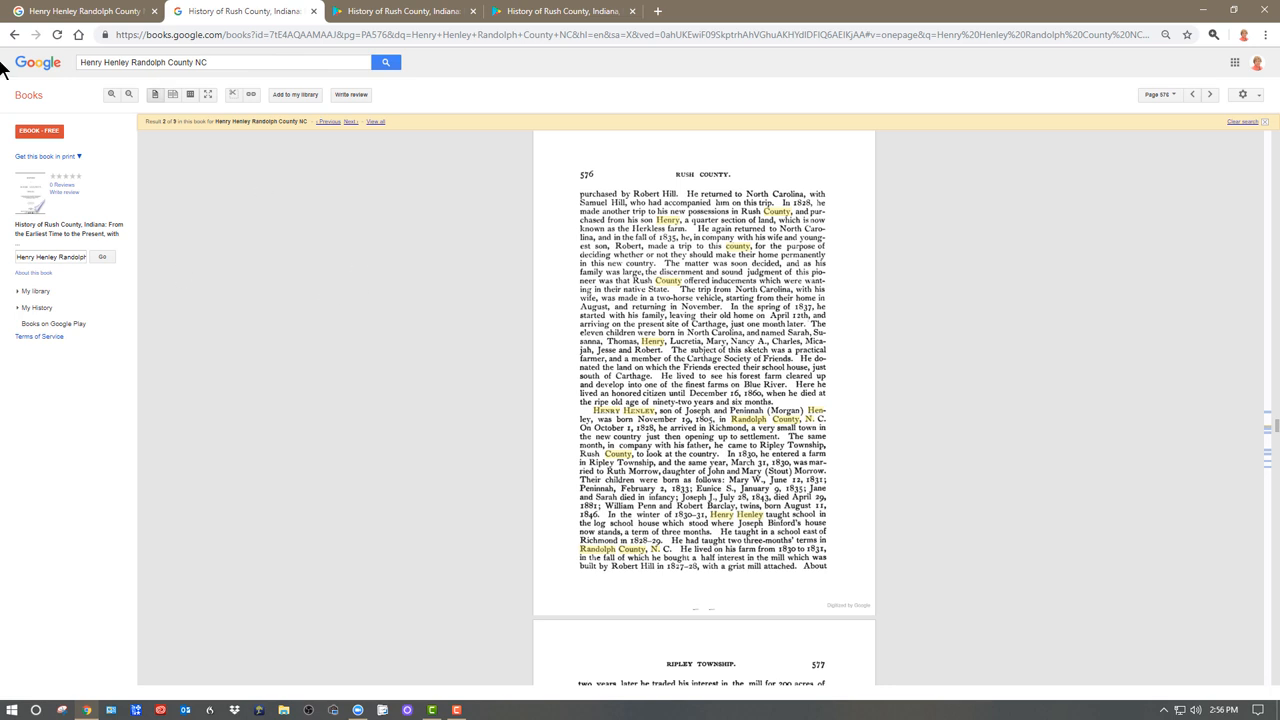
mouse_move(1050, 484)
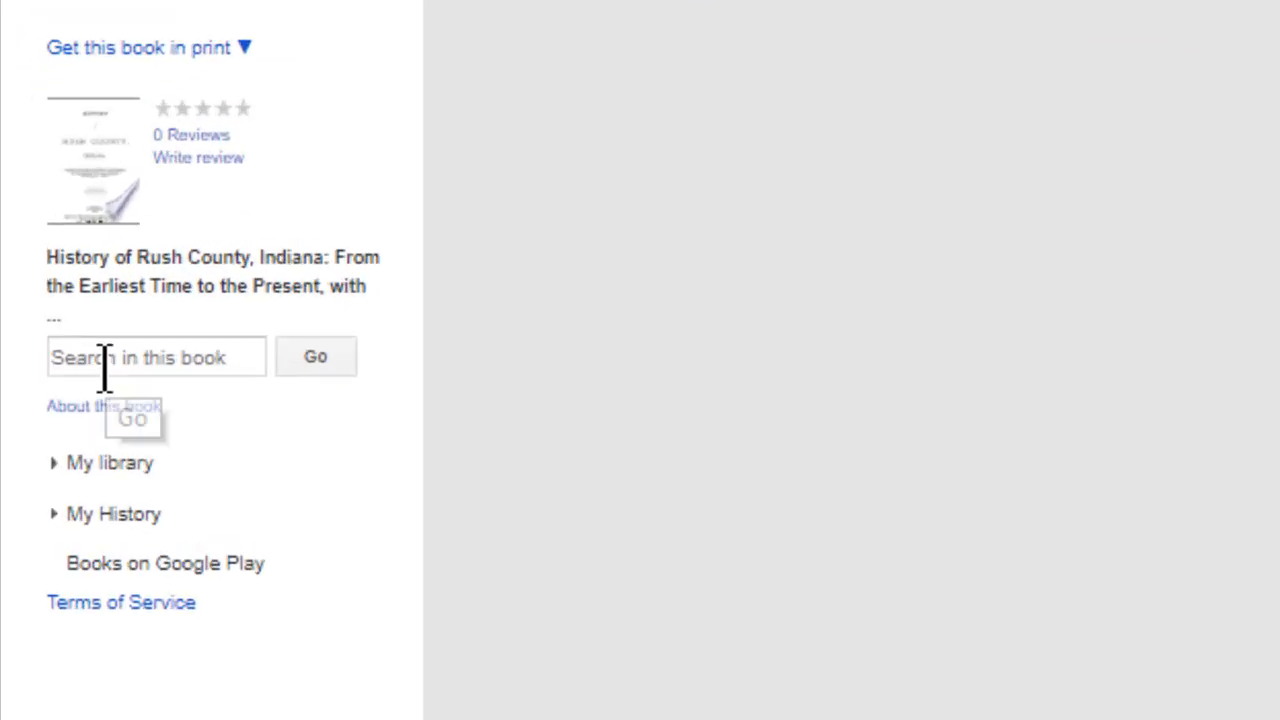
- Search inside History of Rush County, Indiana for the quoted phrase "Henry Henley"
left_click(150, 356)
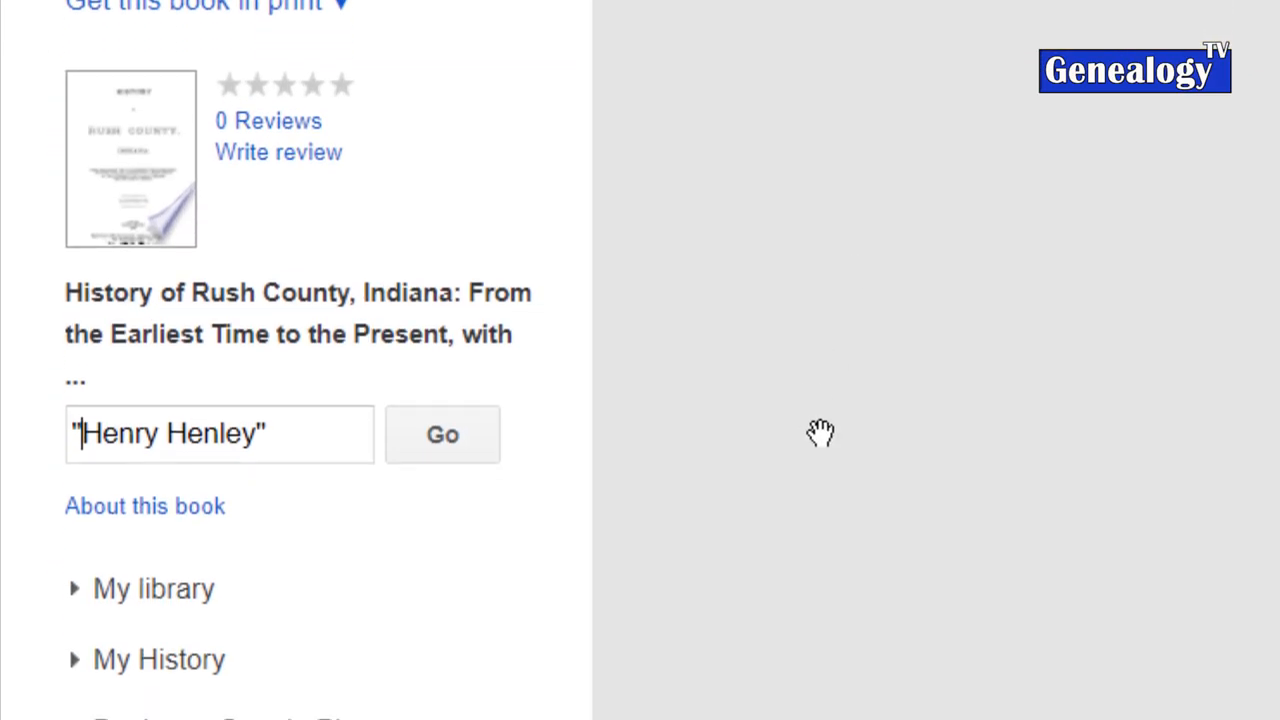
left_click(116, 432)
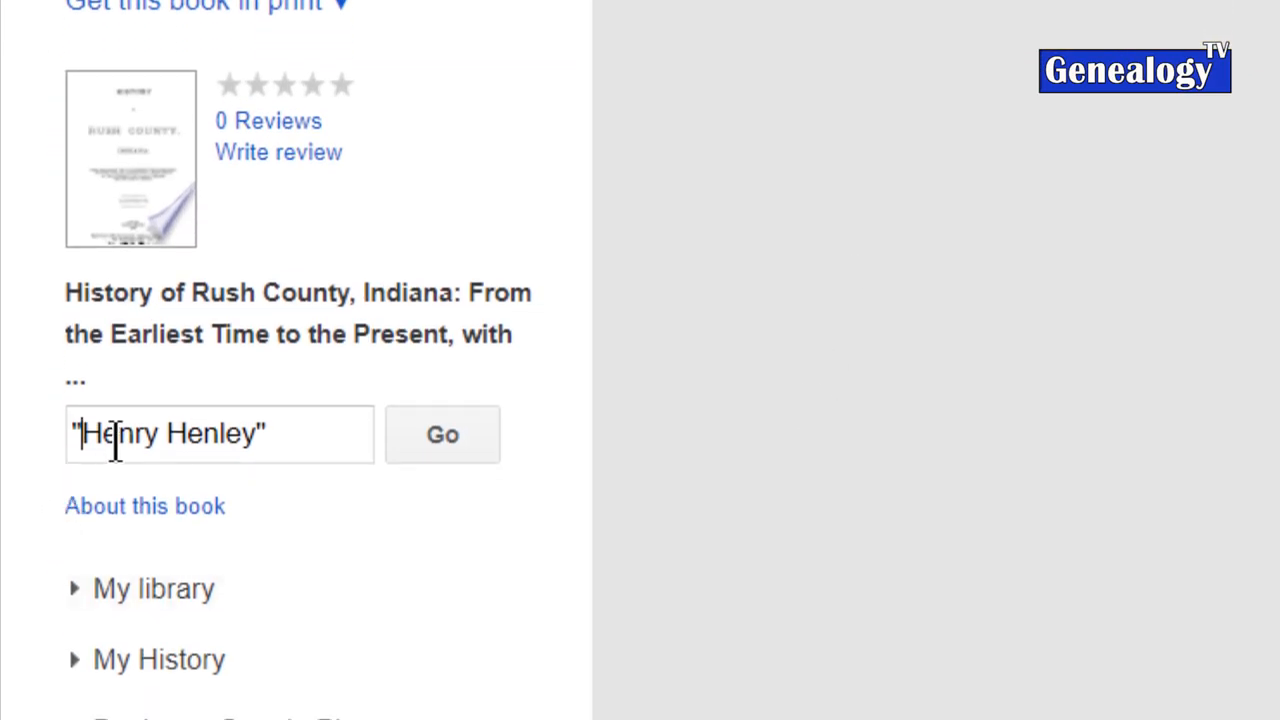
left_click(442, 434)
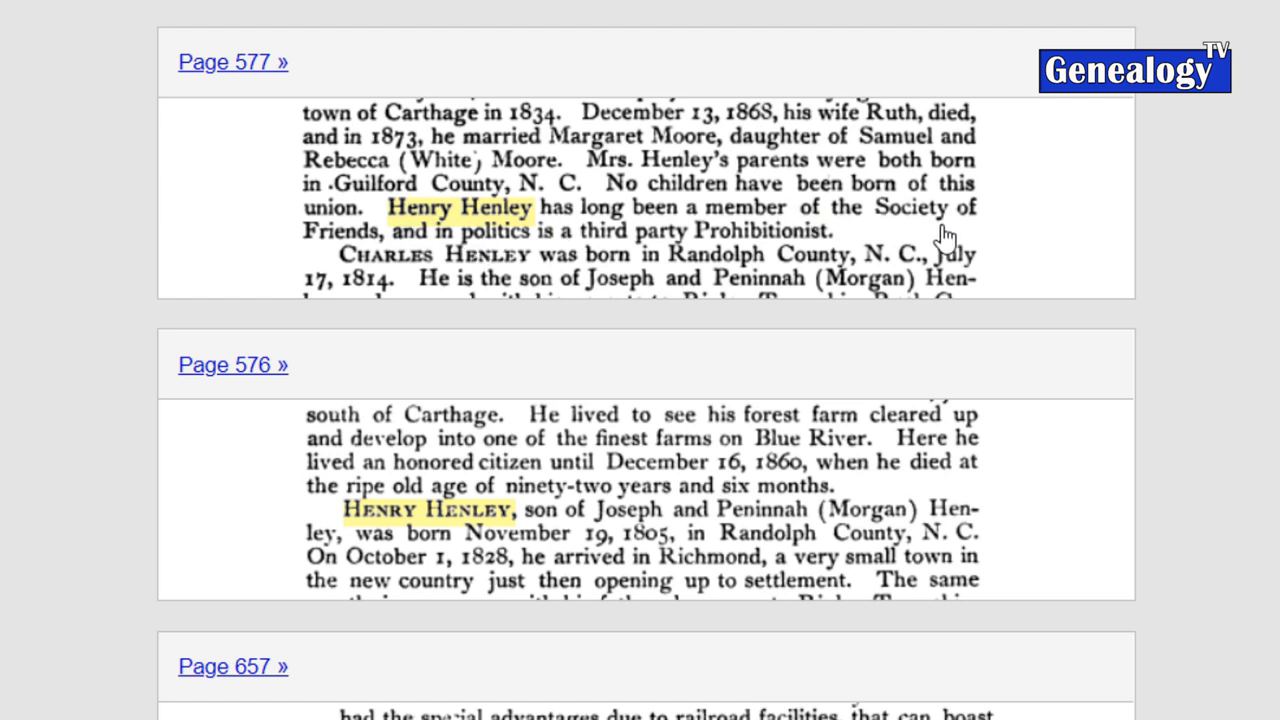
- Scroll the in-book results to read the Henry Henley passages on pages 576 and 657
scroll("down", 3)
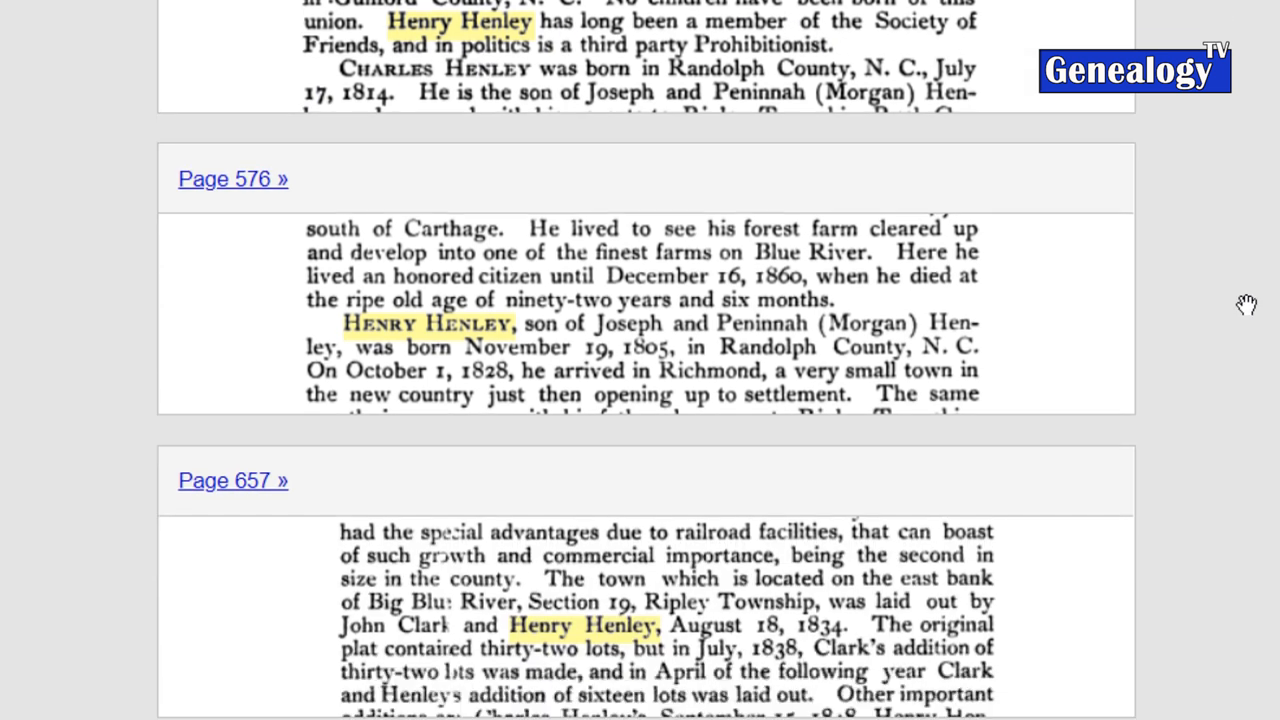
scroll("down", 3)
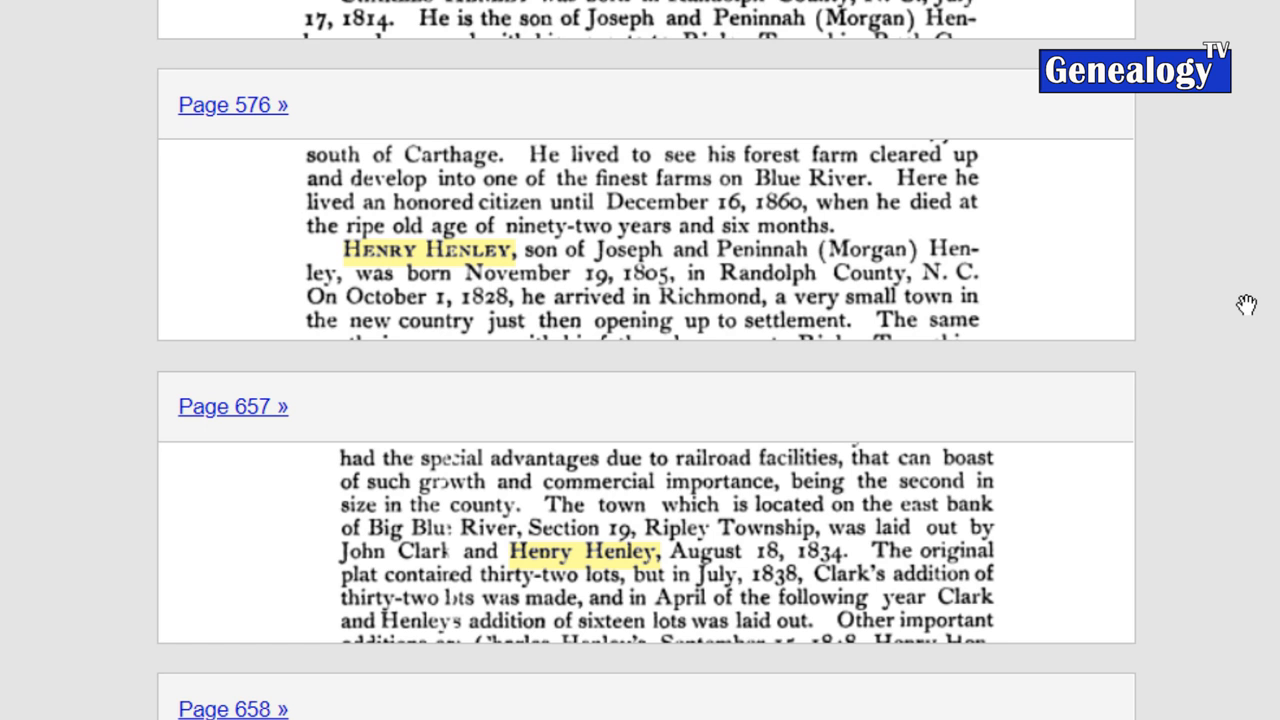
mouse_move(572, 268)
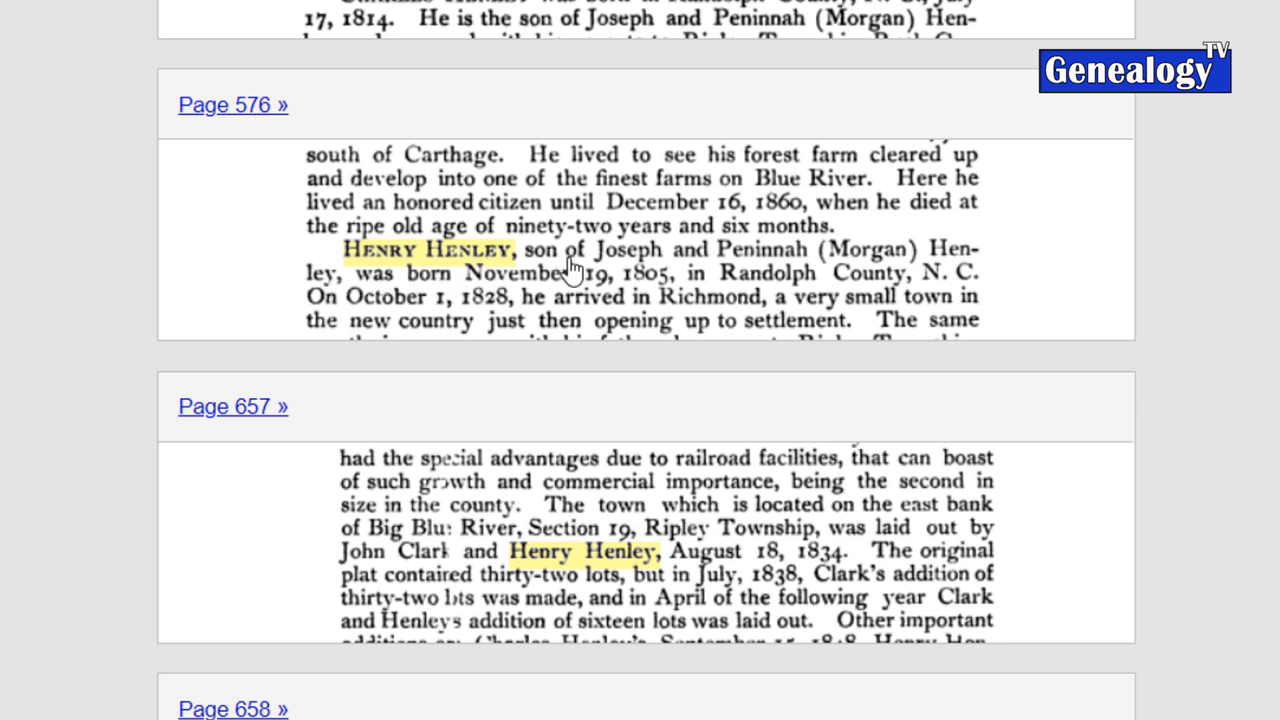
mouse_move(976, 270)
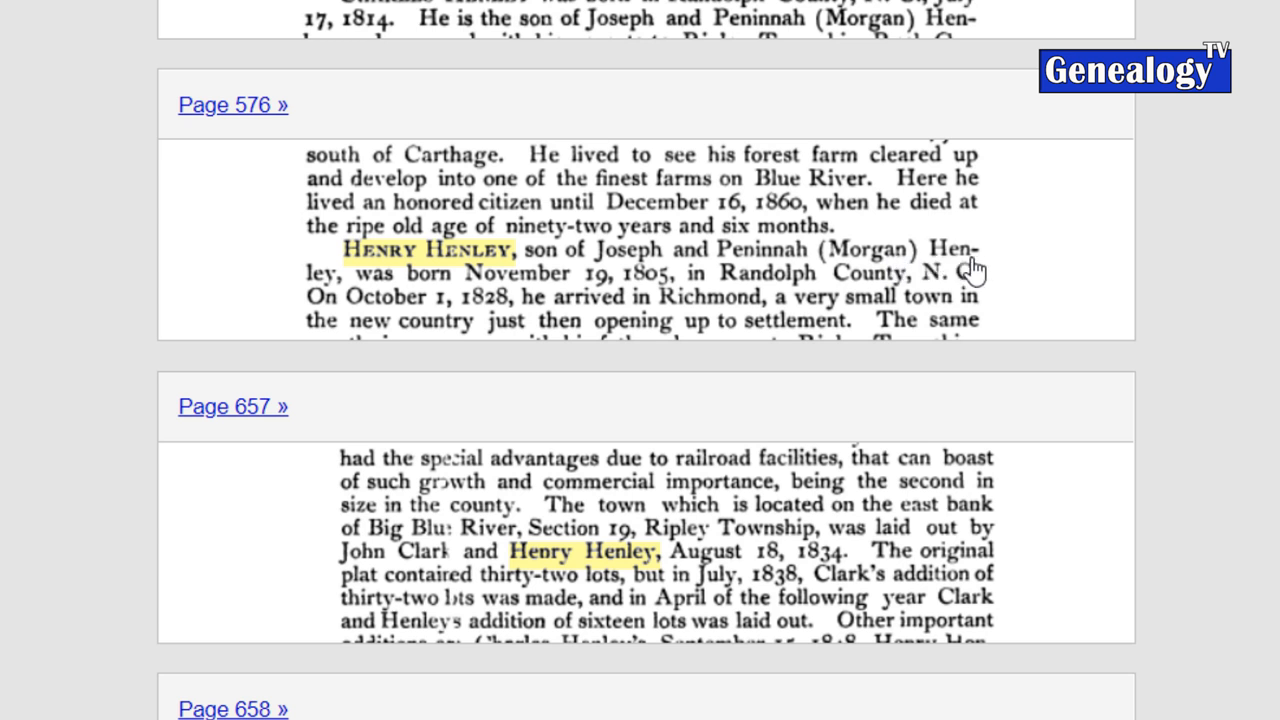
mouse_move(590, 290)
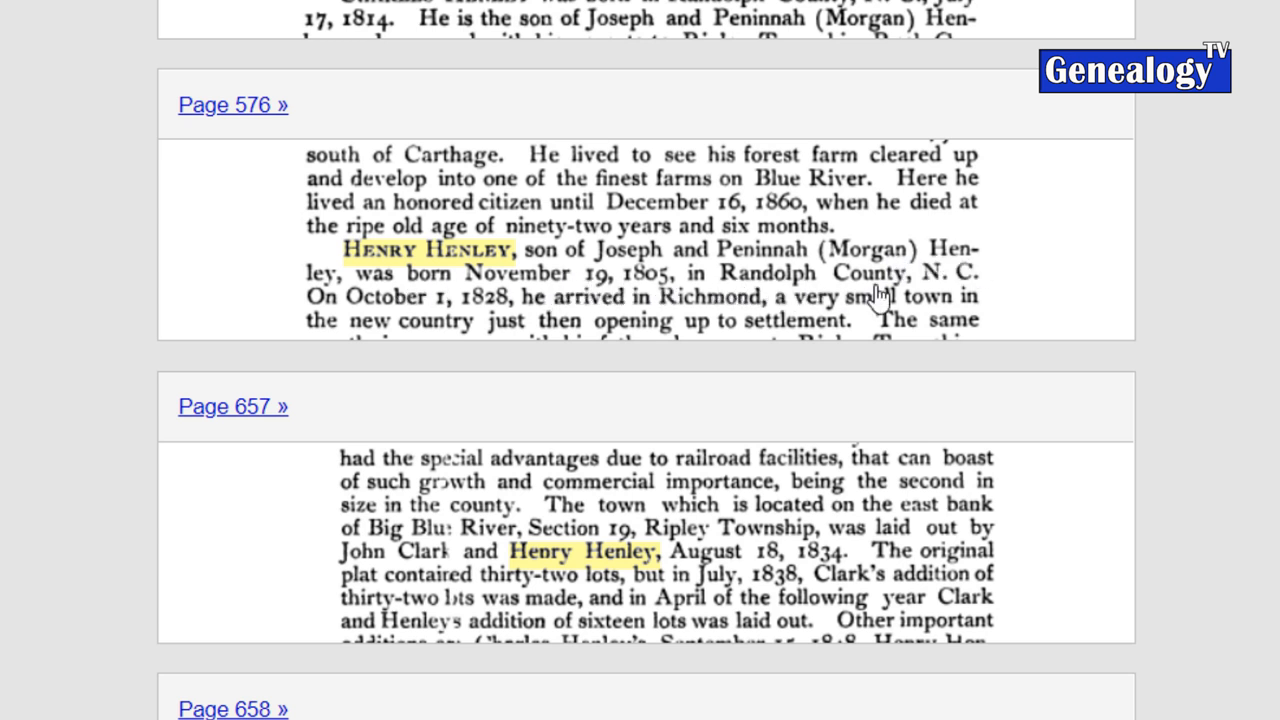
mouse_move(1044, 298)
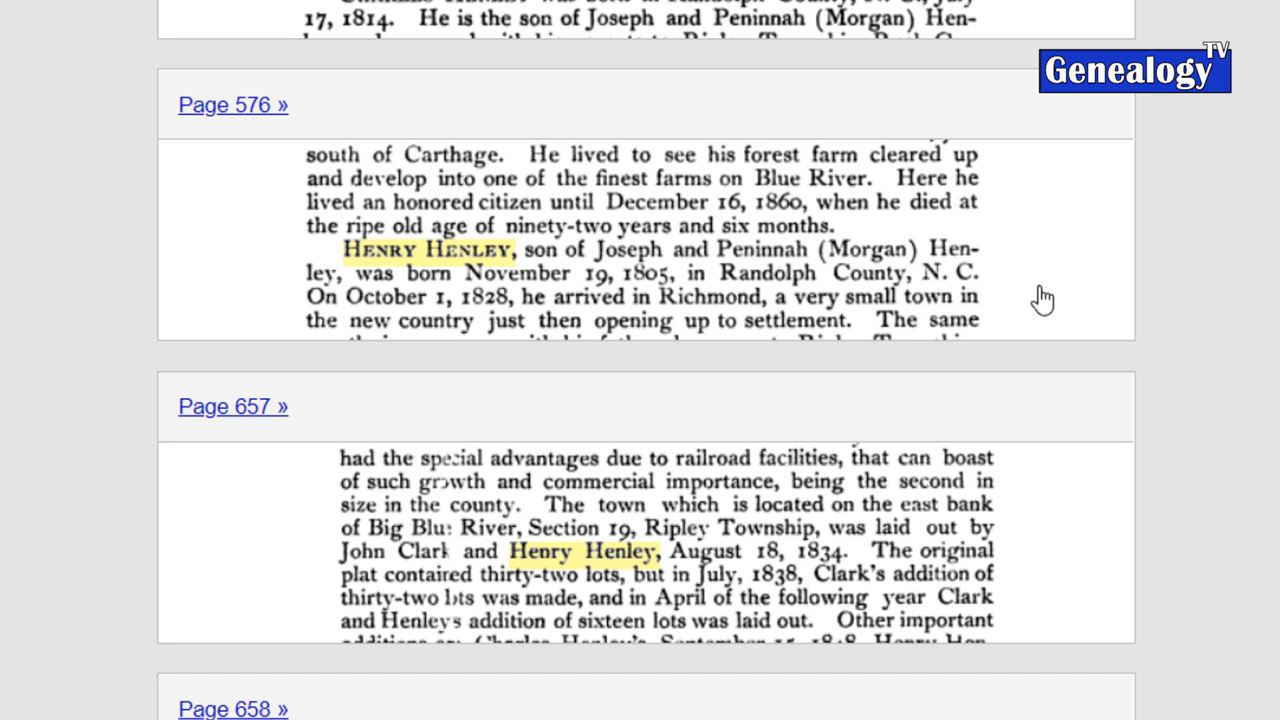
mouse_move(1212, 406)
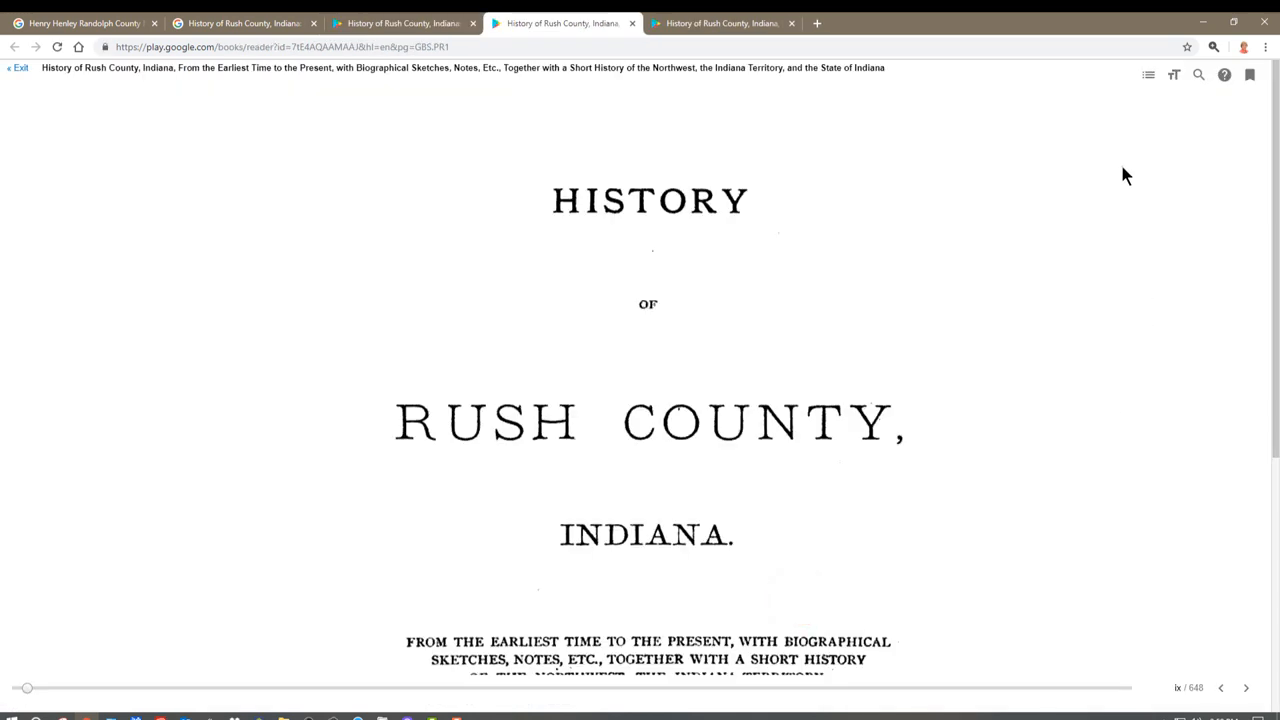
- Search the Play Books reader for "Henry Henley", listing matches on pages 332 and 333
left_click(1198, 76)
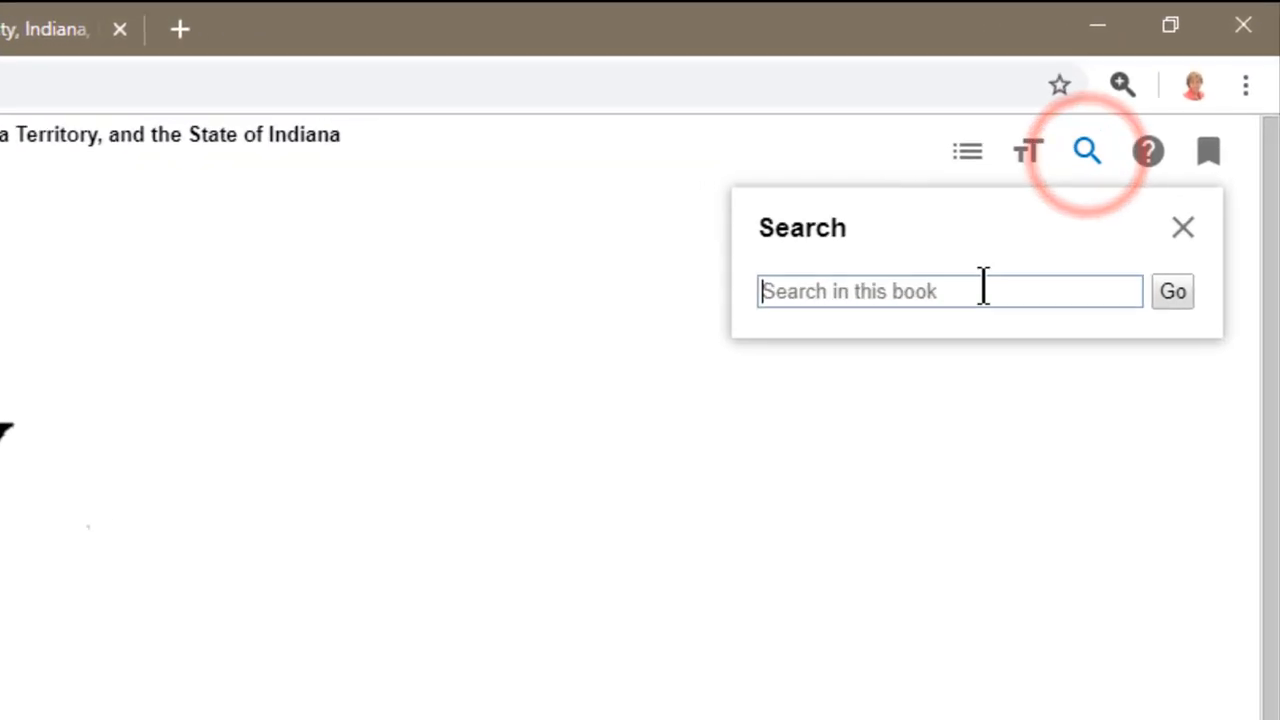
type("\"Henry Henley\"")
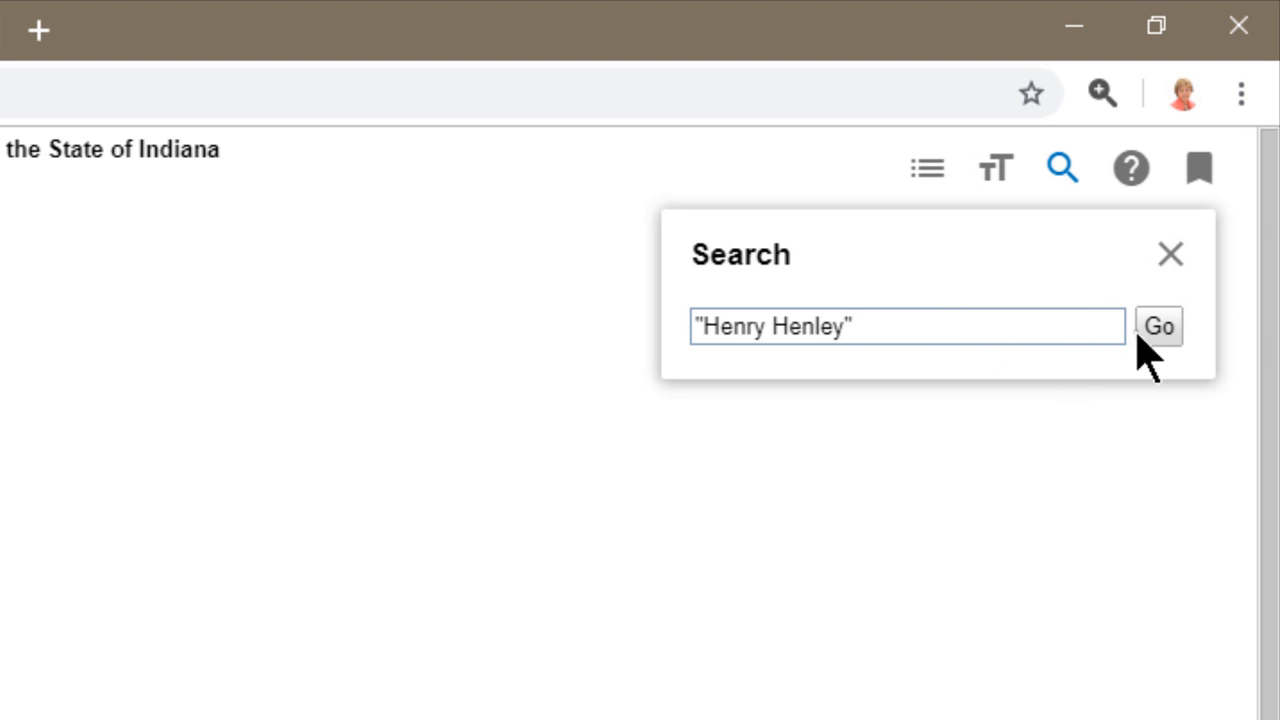
mouse_move(836, 414)
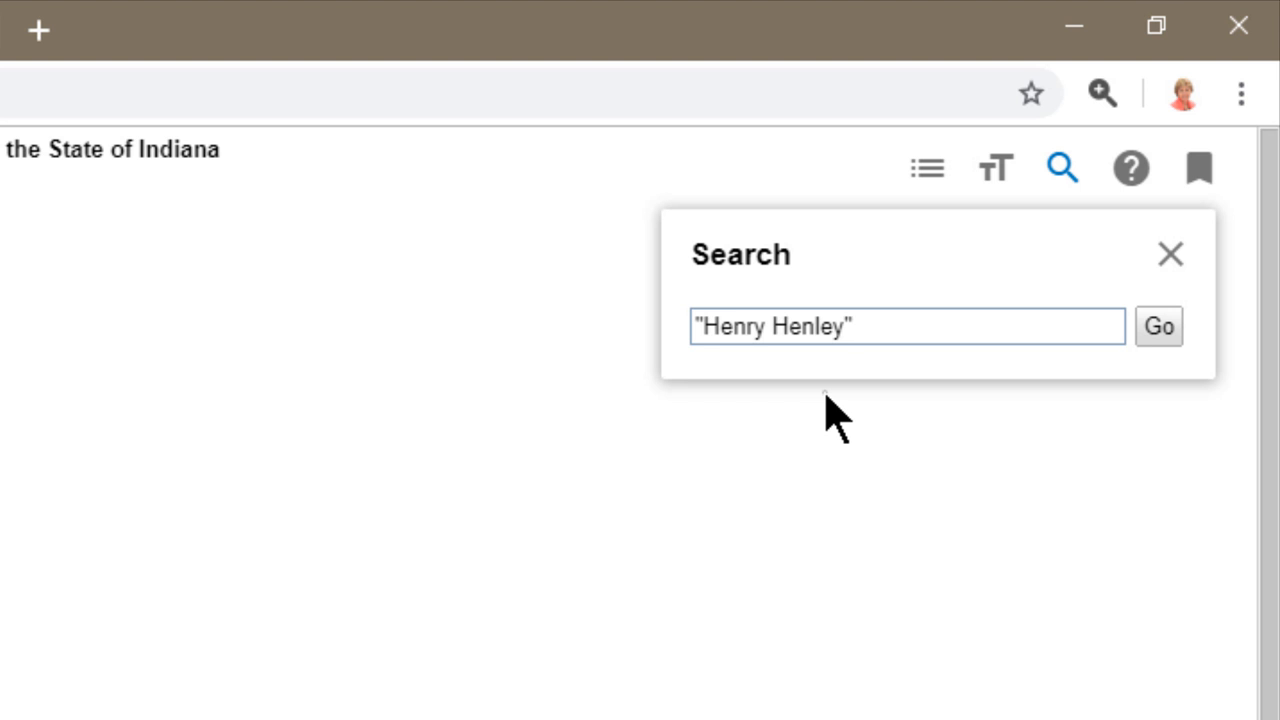
left_click(1158, 326)
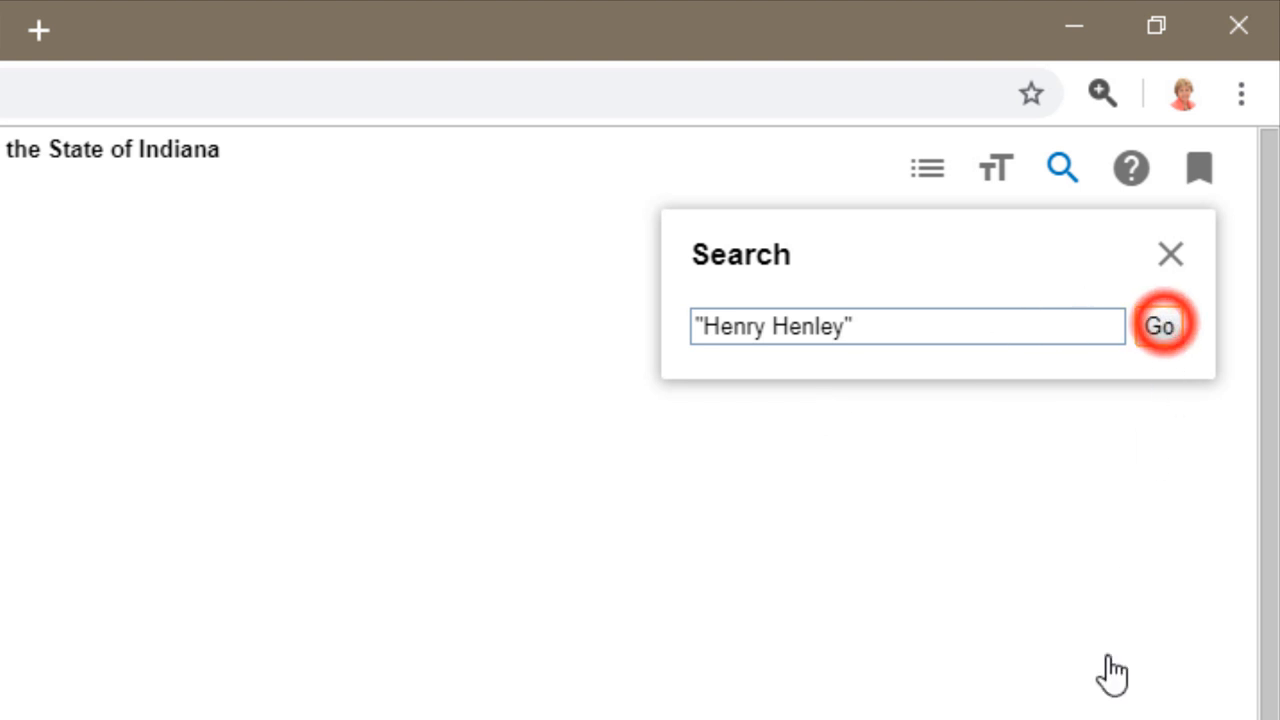
left_click(1160, 326)
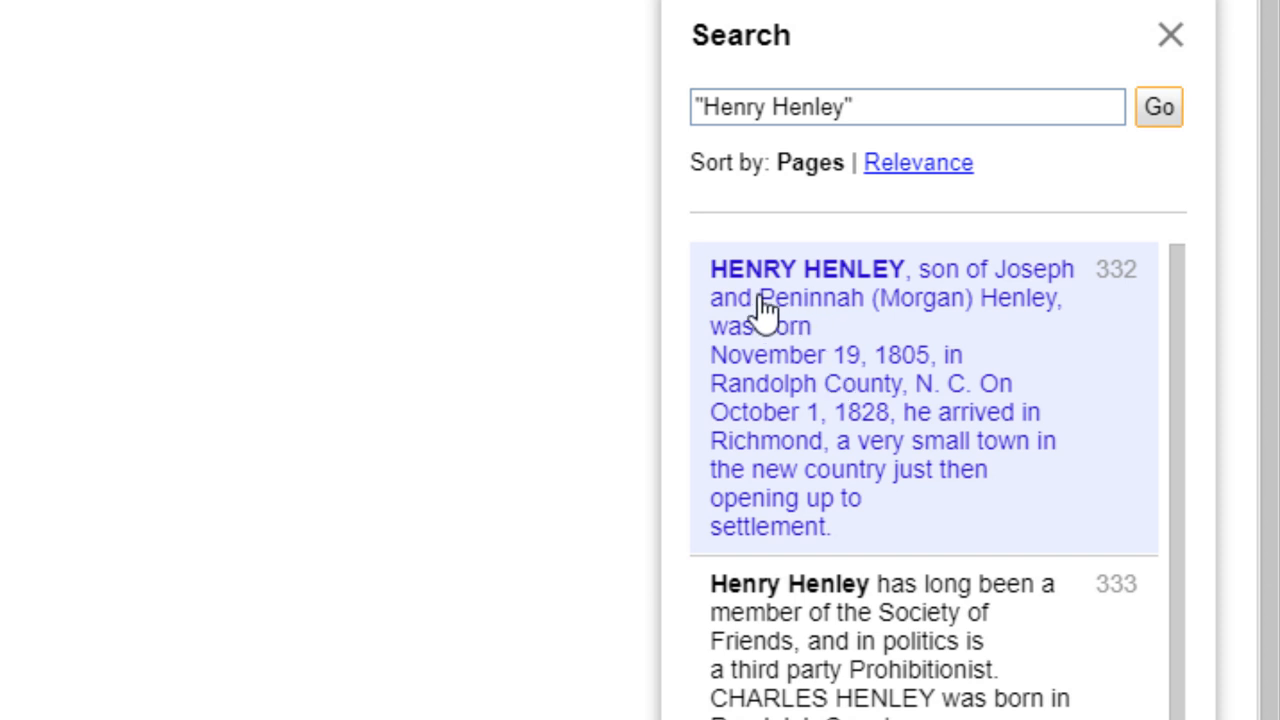
- Scroll the search panel toward the first Henry Henley biography match on page 576
scroll("down", 3)
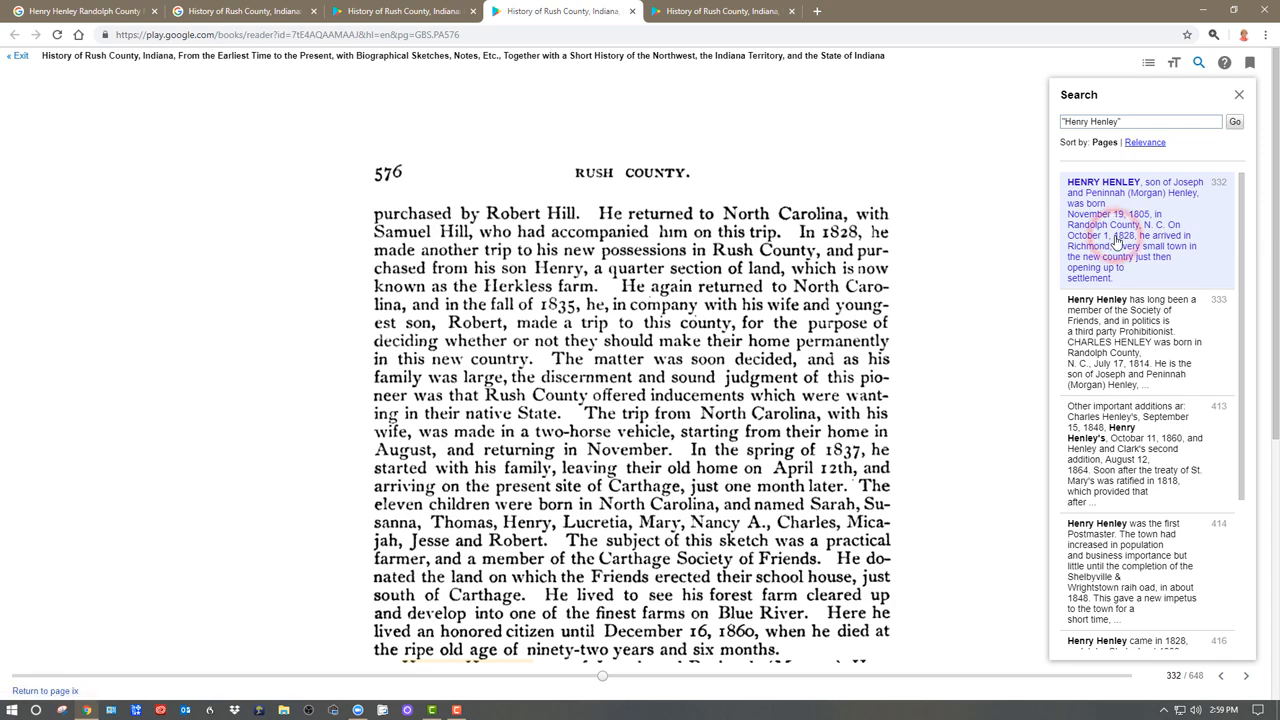
mouse_move(980, 356)
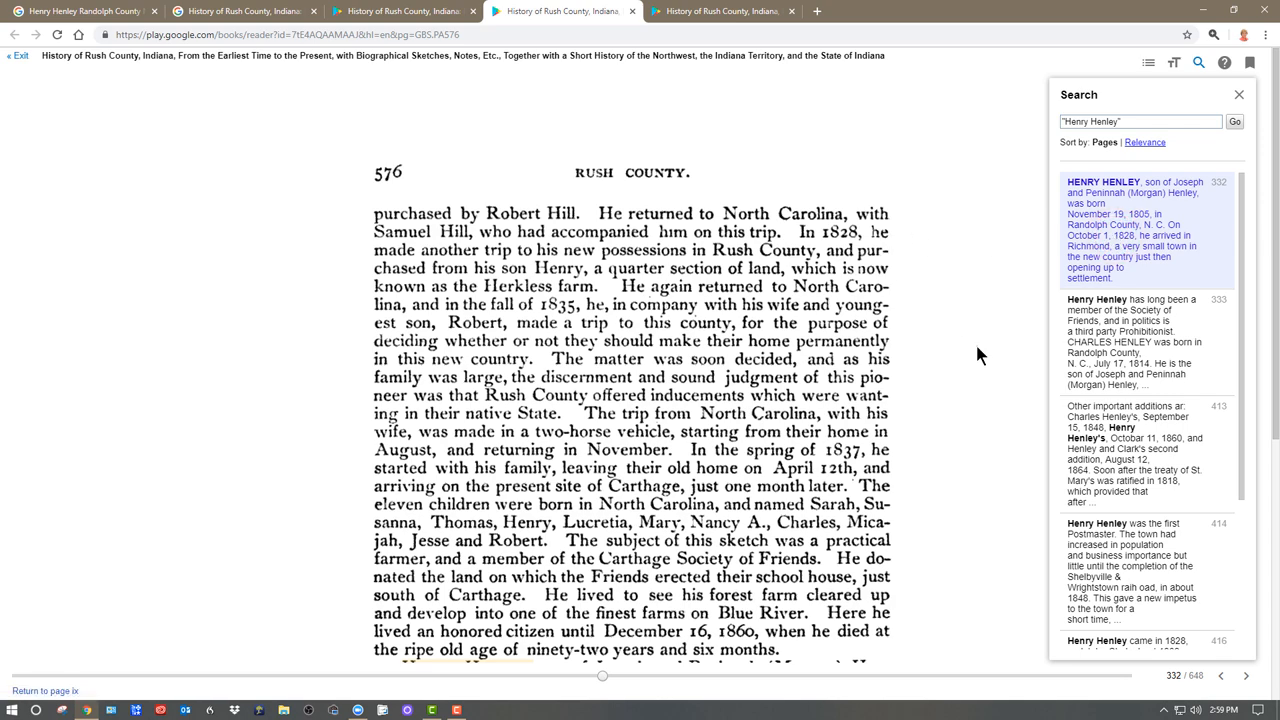